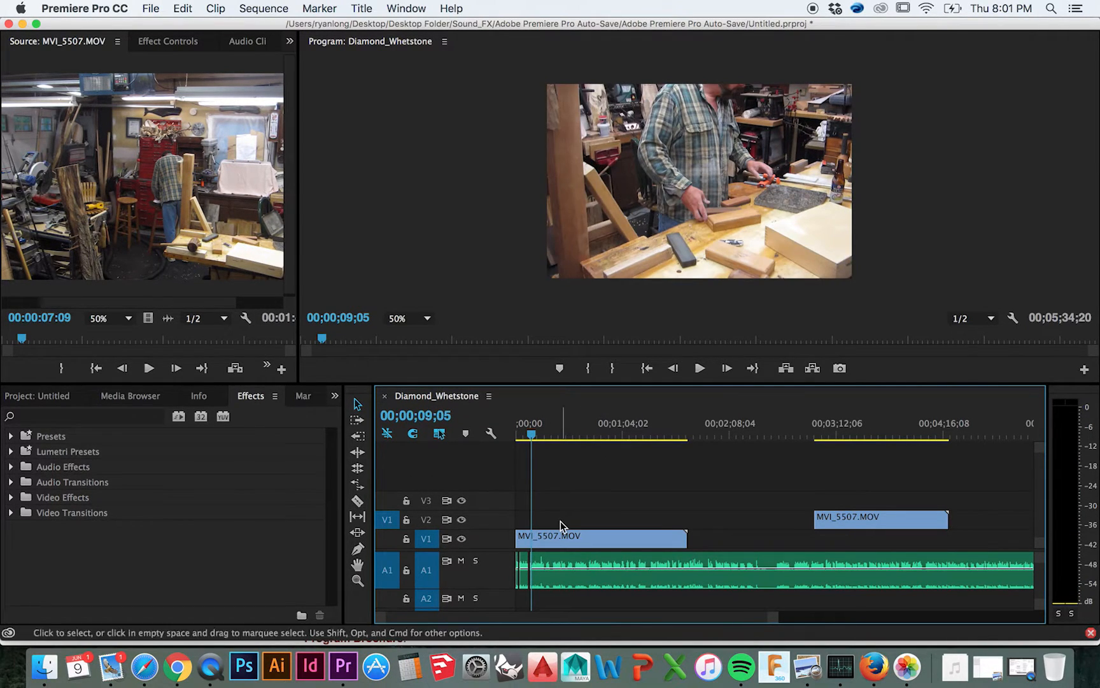
Step: Expand Video Effects and scroll to Warp Stabilizer under Distort
click(528, 435)
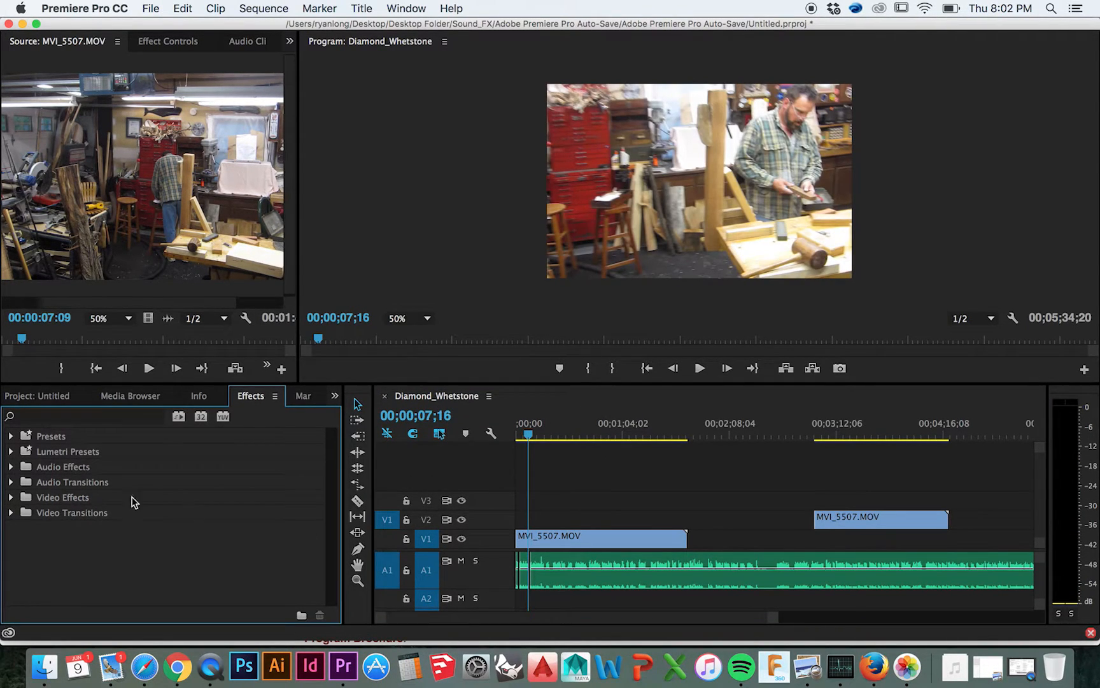
click(12, 496)
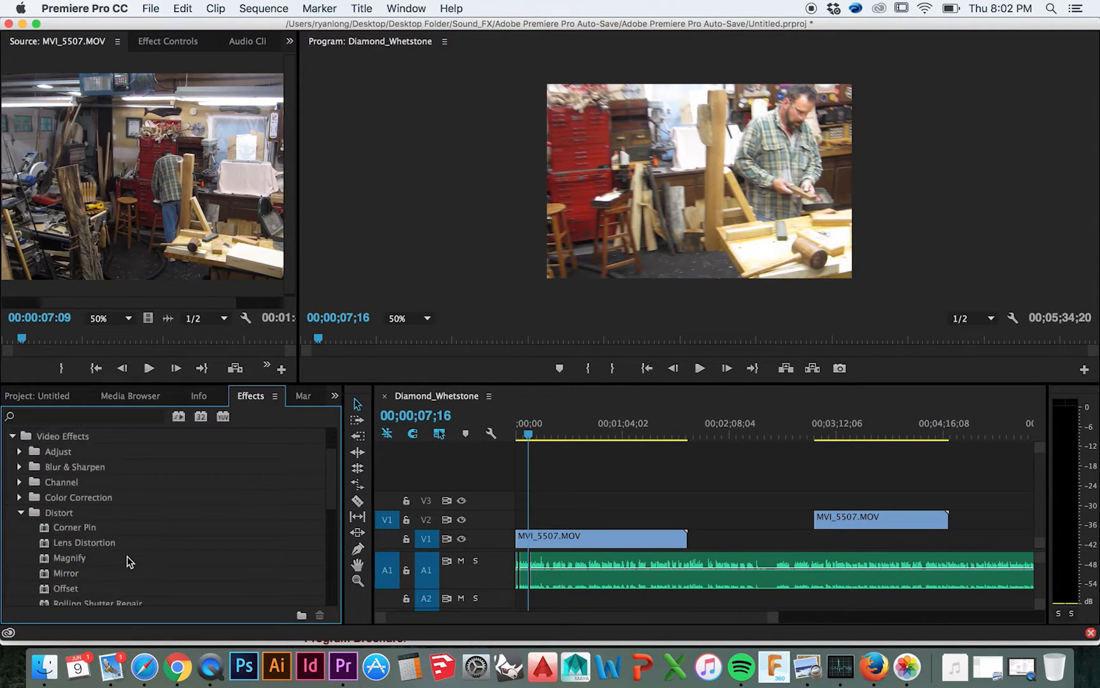
scroll(down, 3)
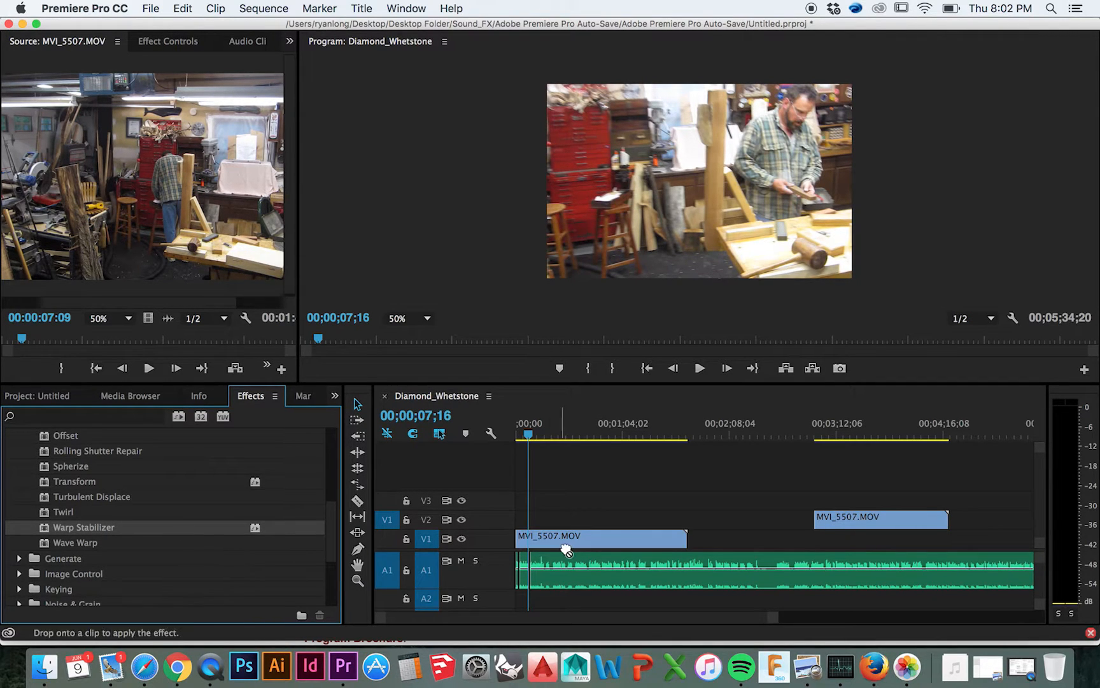
Step: Drop Warp Stabilizer onto MVI_5507.MOV on V1, dismiss the dimension-mismatch warning, and select the clip
drag(83, 527, 567, 538)
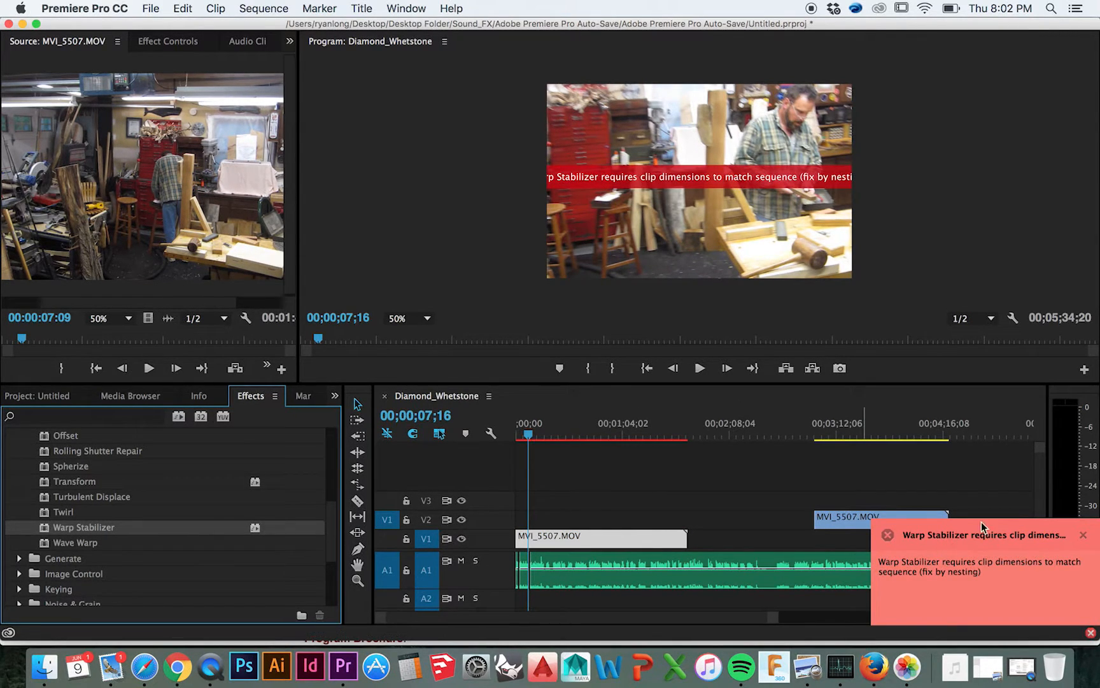
mouse_move(1003, 575)
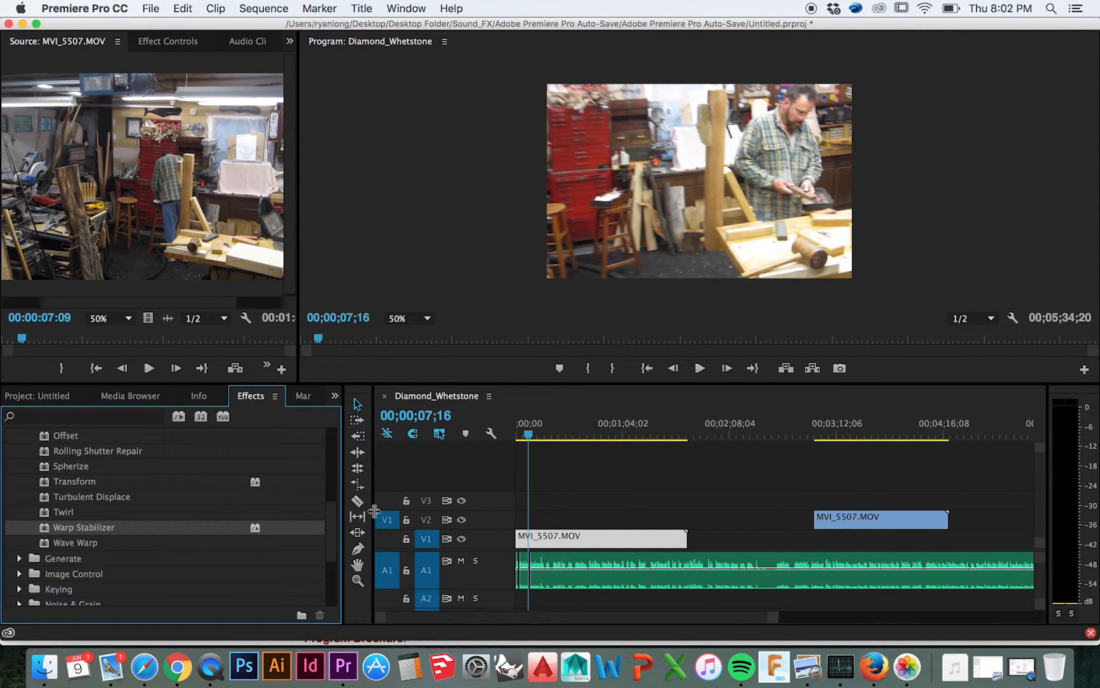
click(600, 537)
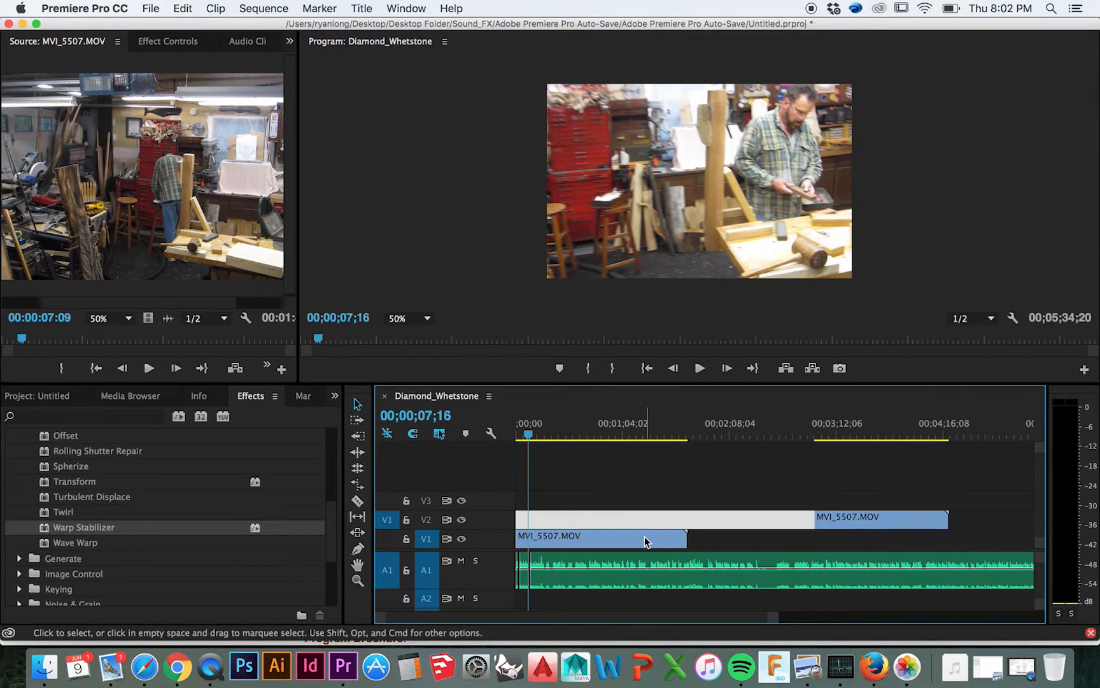
click(600, 535)
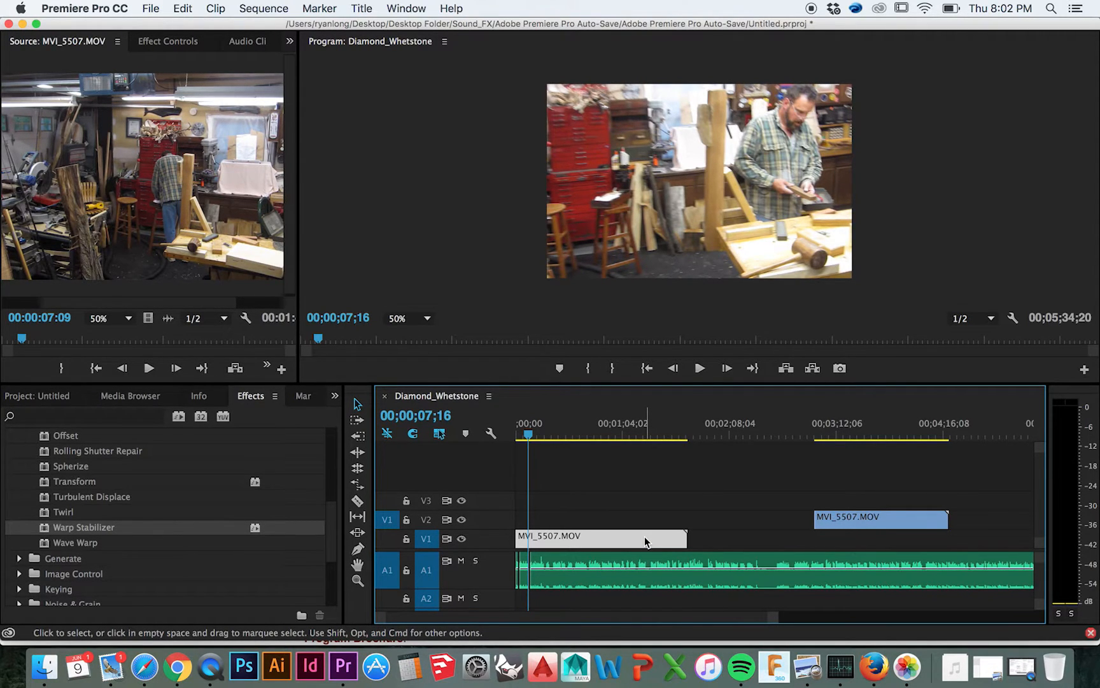
Step: Nest the MVI_5507 clip, keeping the default name Nested Sequence 06
right_click(600, 538)
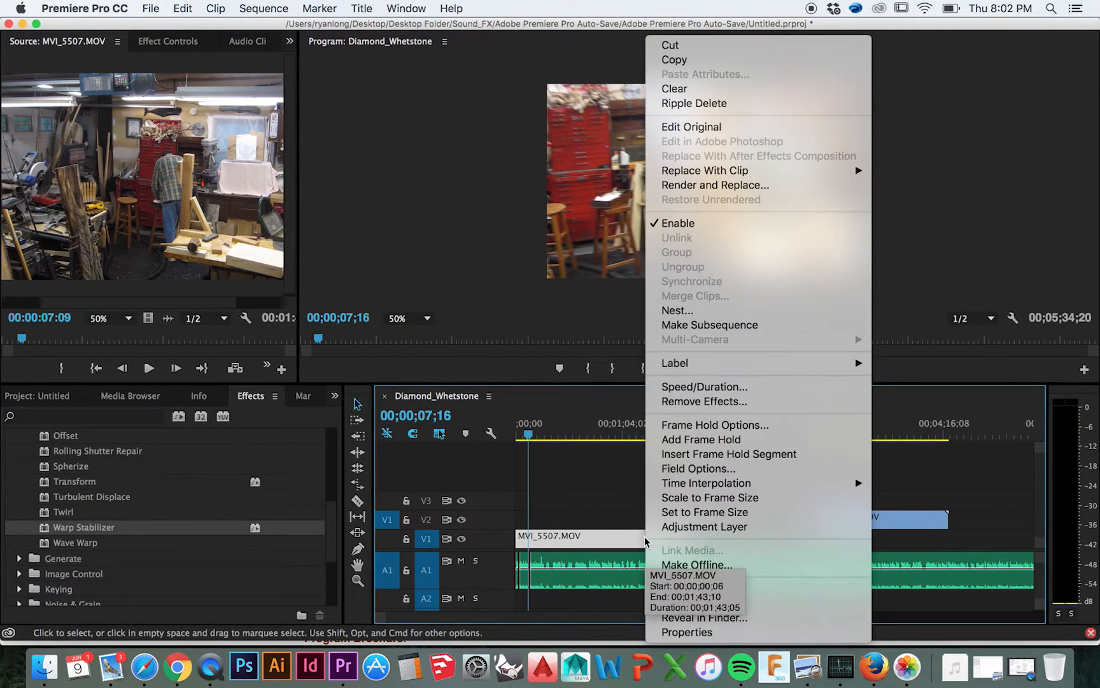
click(676, 310)
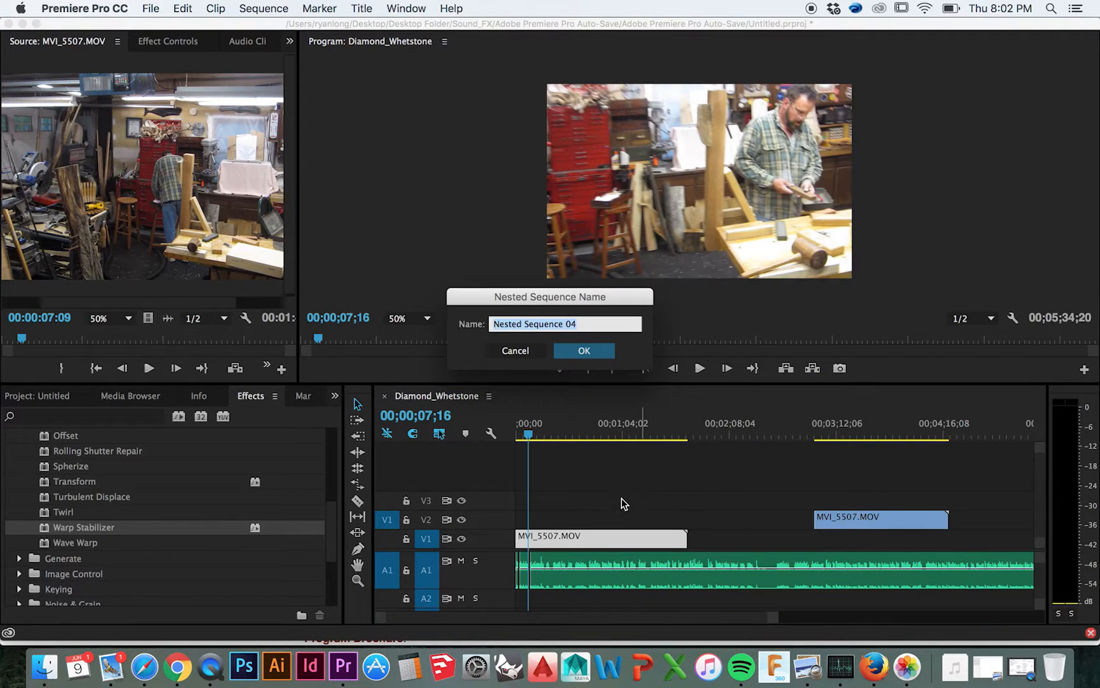
click(583, 350)
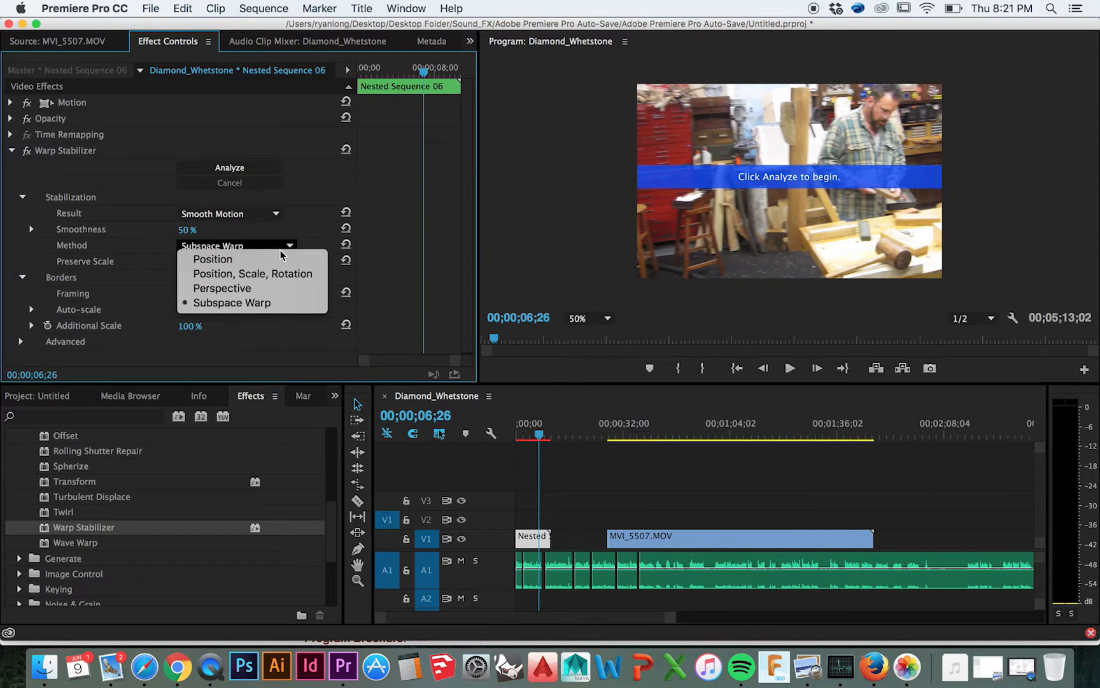
Step: Set Warp Stabilizer Method to Position, Scale, Rotation and Smoothness to 20
click(253, 273)
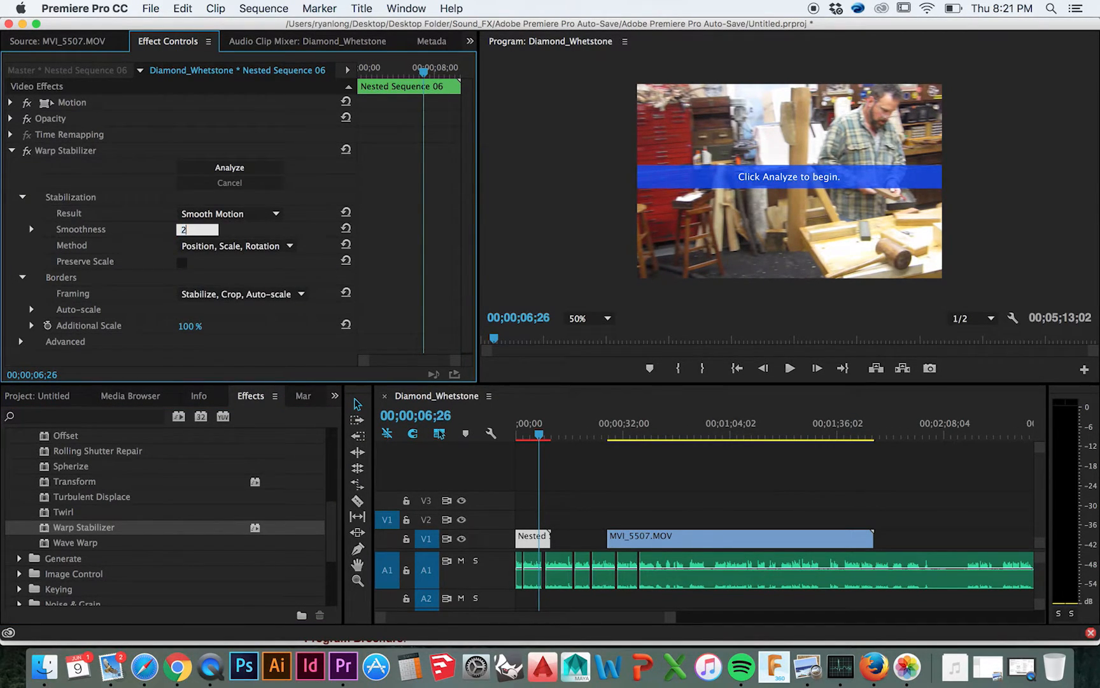
text(20 %)
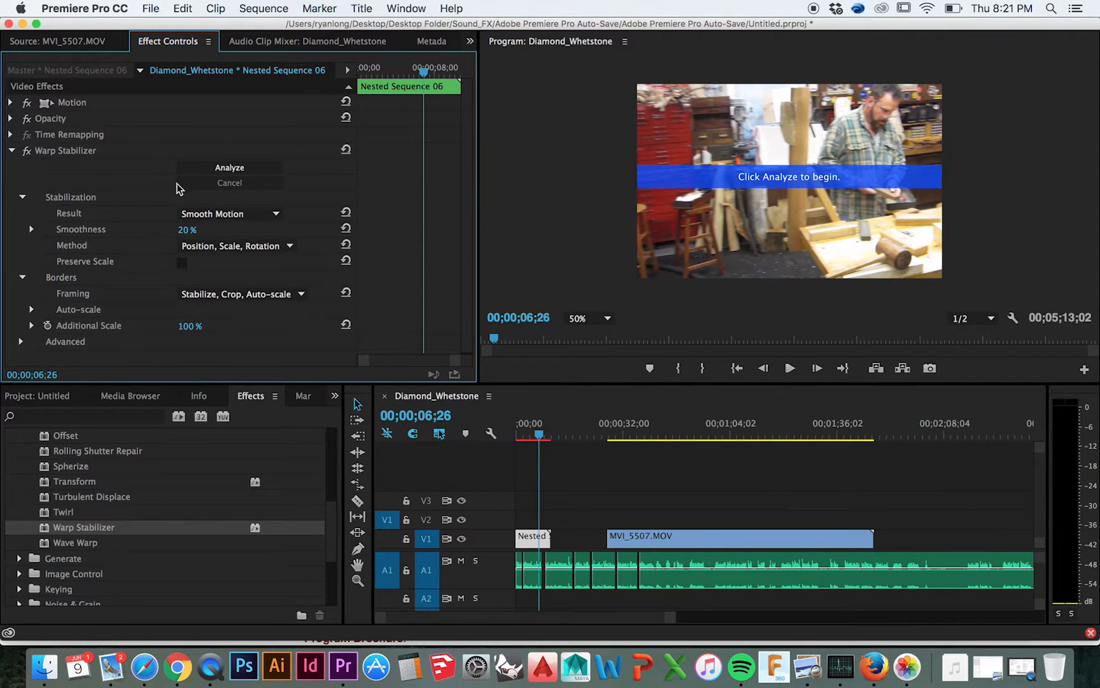
Step: Run Warp Stabilizer's Analyze on the nested clip
click(228, 167)
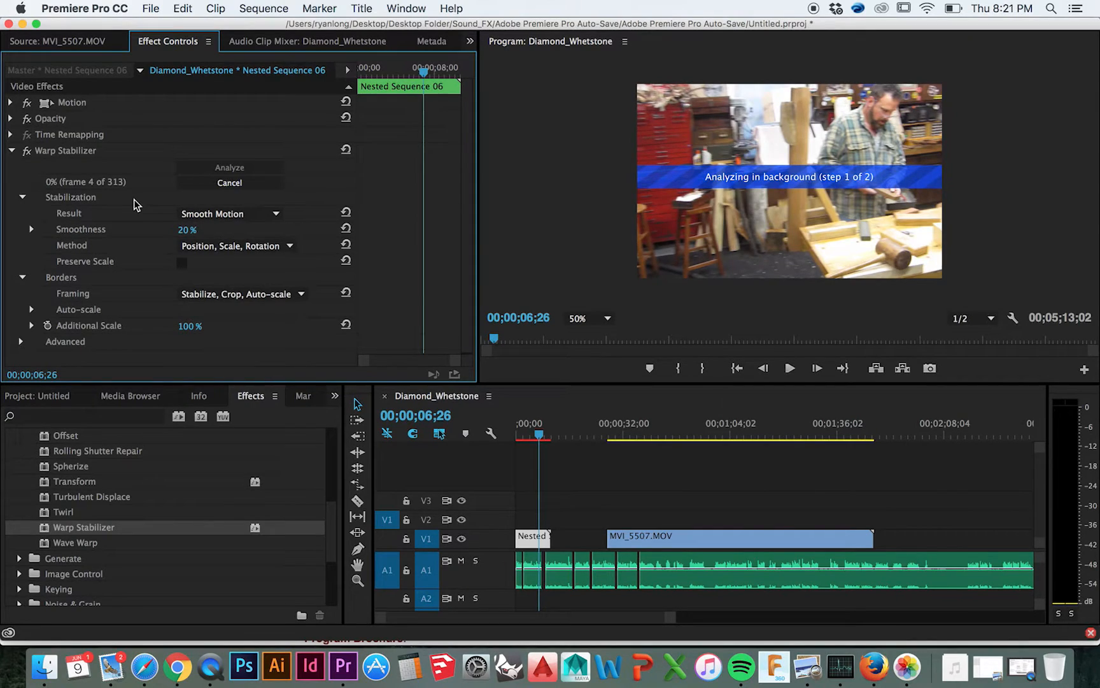
mouse_move(137, 201)
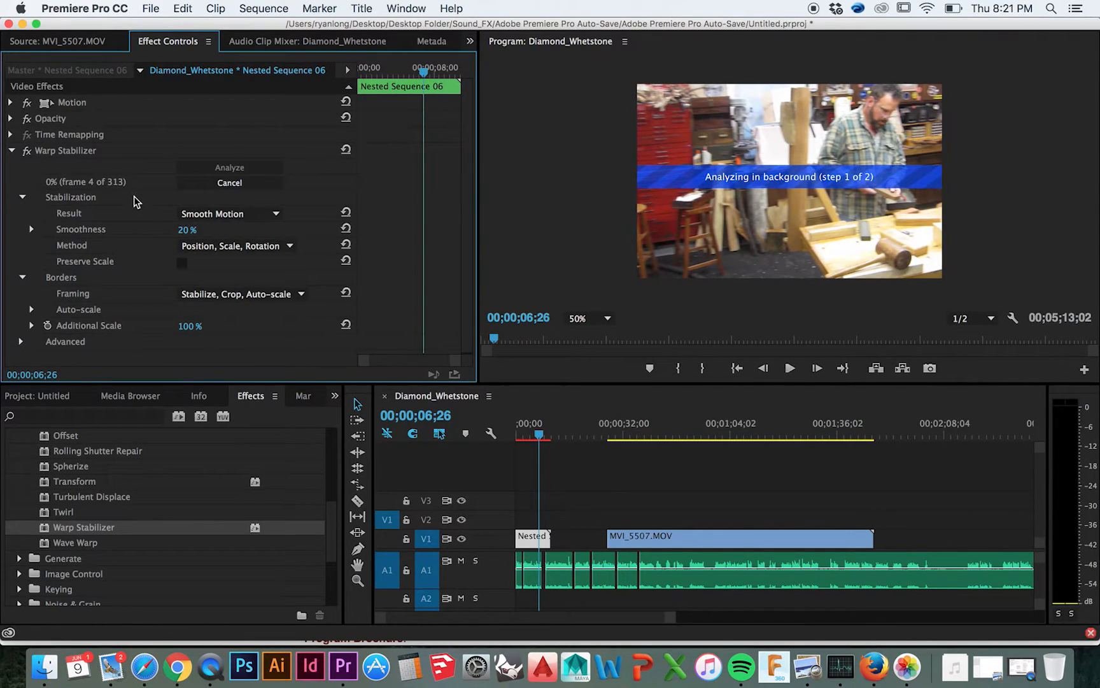